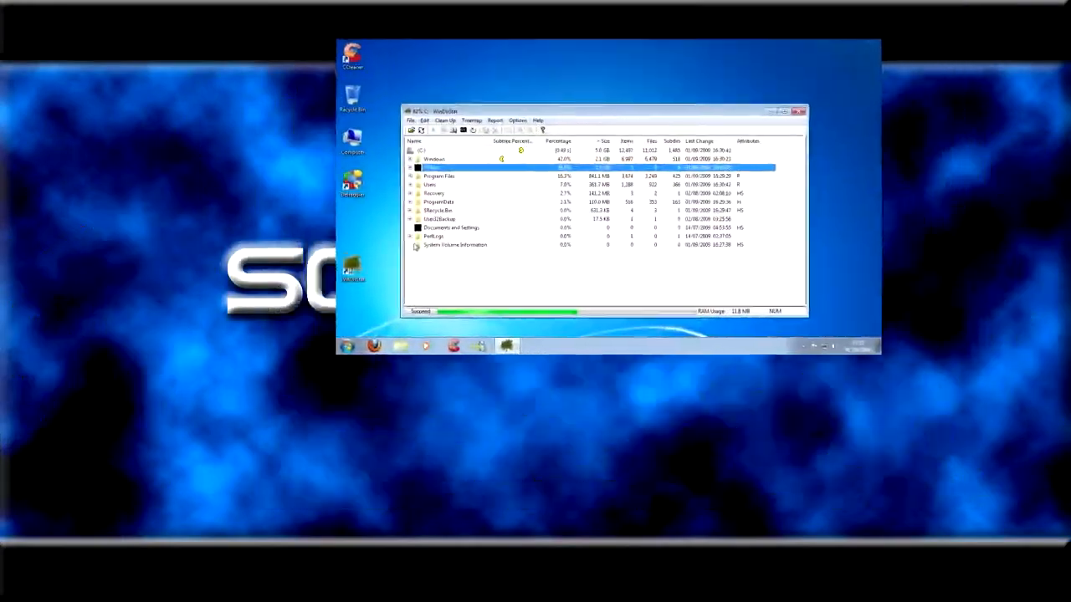
Step: Close the WinDirStat preview window to reveal the Windows 7 desktop
left_click(801, 109)
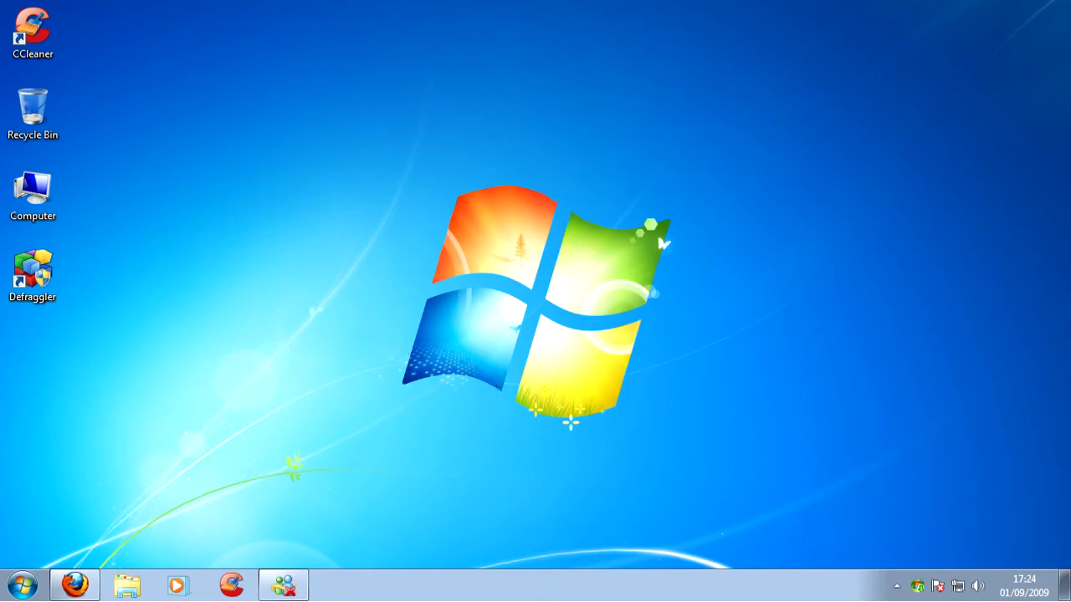
Step: Search Google for 'WinDirStat' in Firefox
left_click(64, 584)
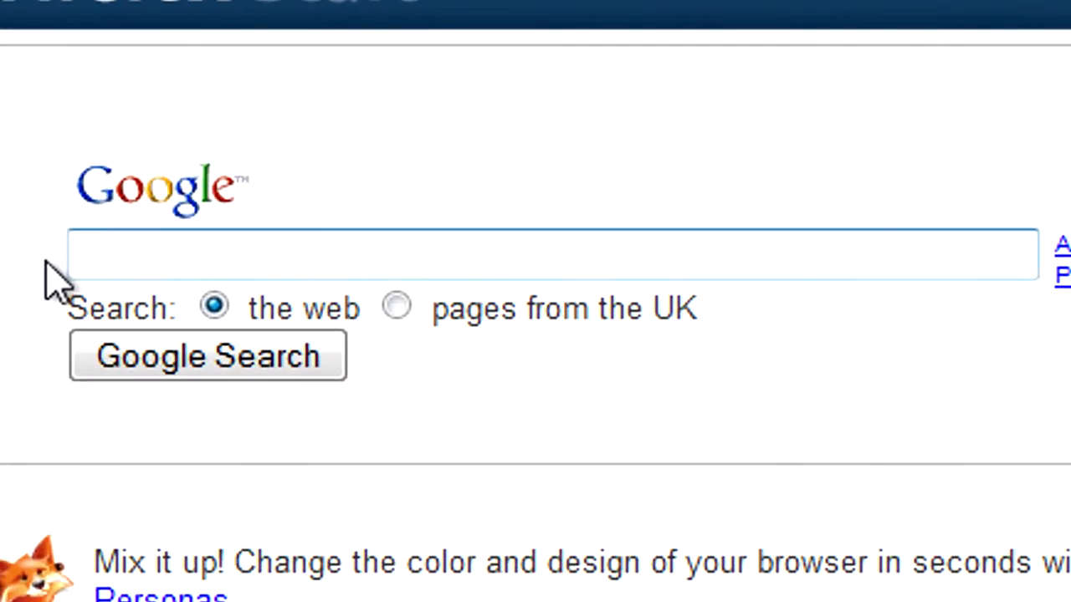
type("WinDir")
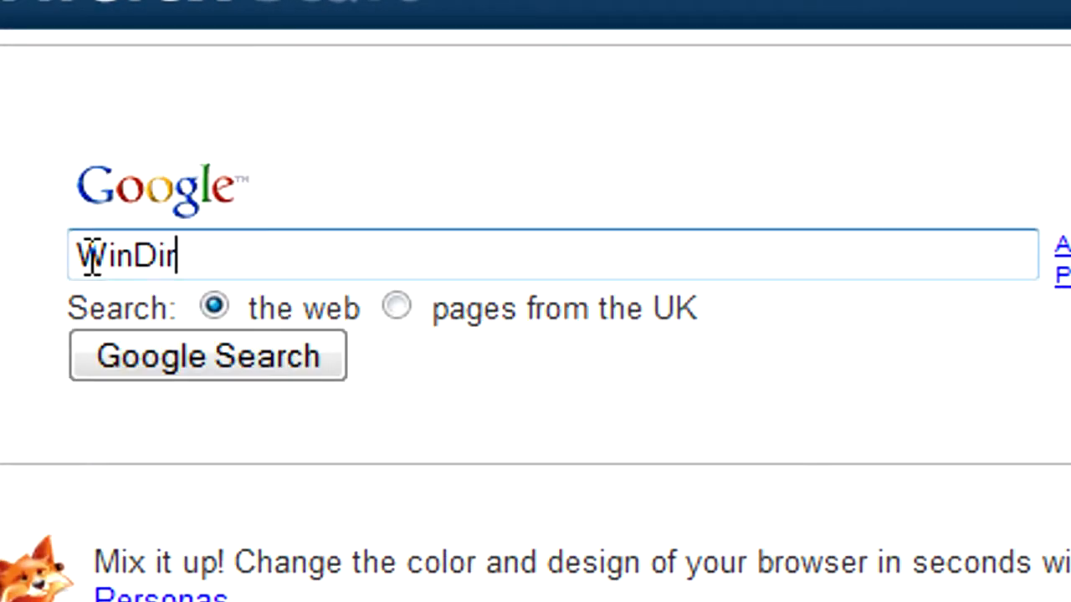
left_click(207, 356)
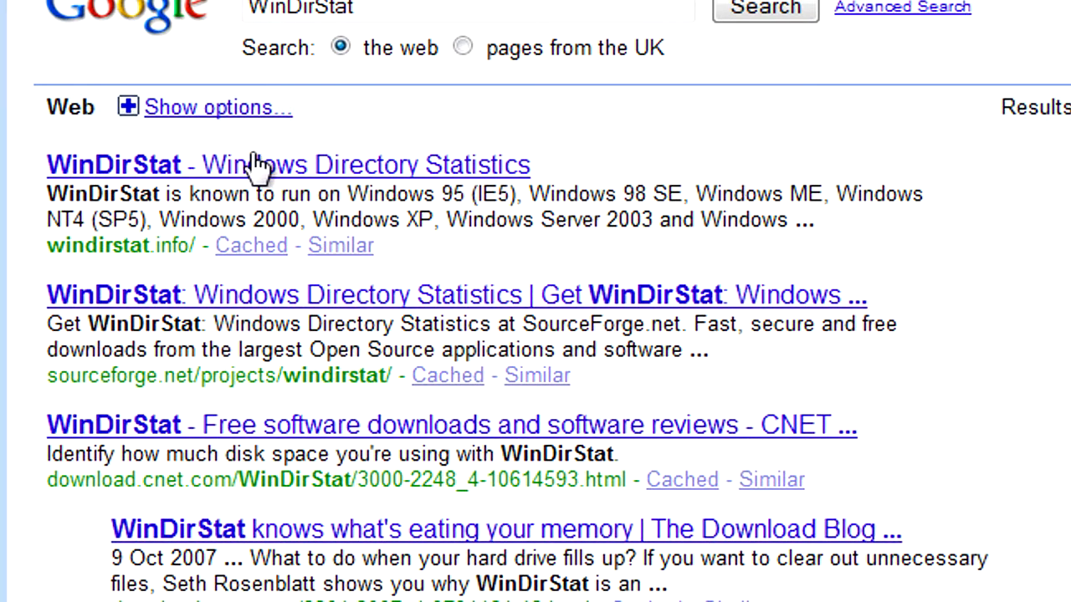
mouse_move(191, 196)
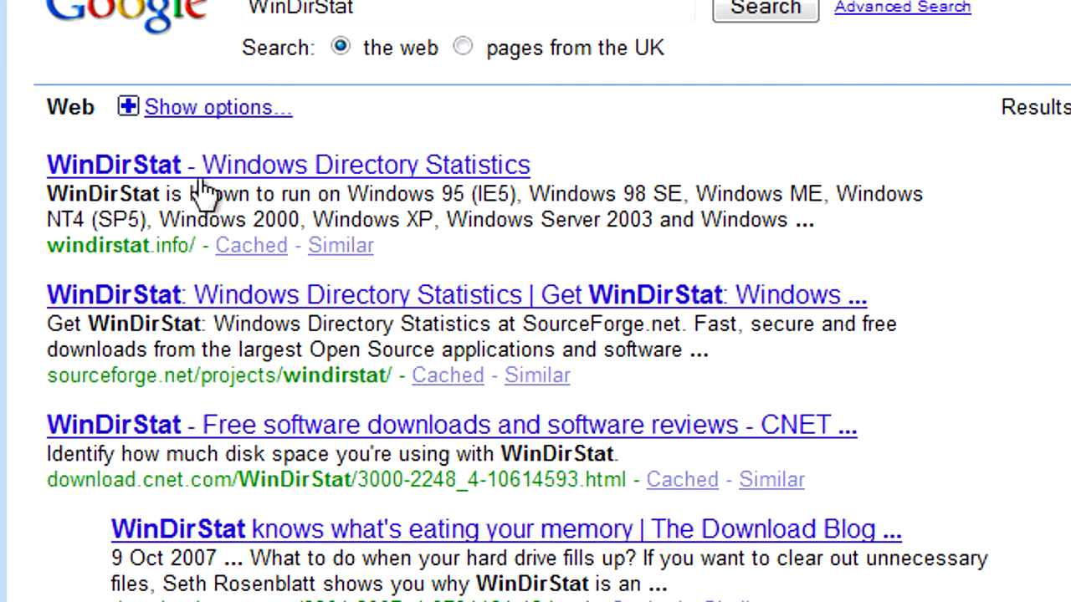
Step: Open the windirstat.info result and follow its 'WinDirStat weblog' link
left_click(114, 165)
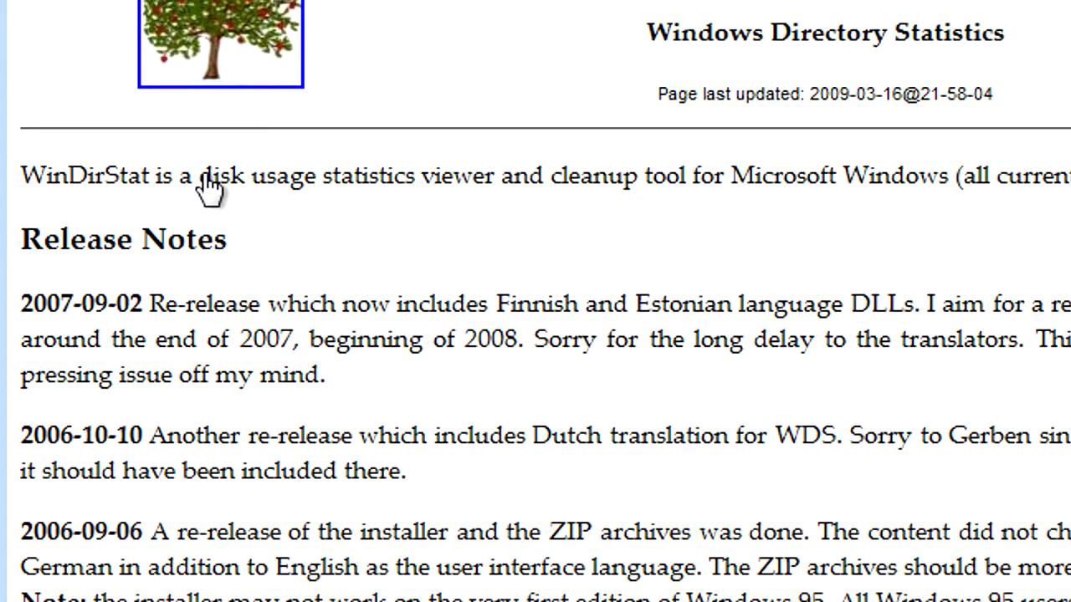
scroll("down", 3)
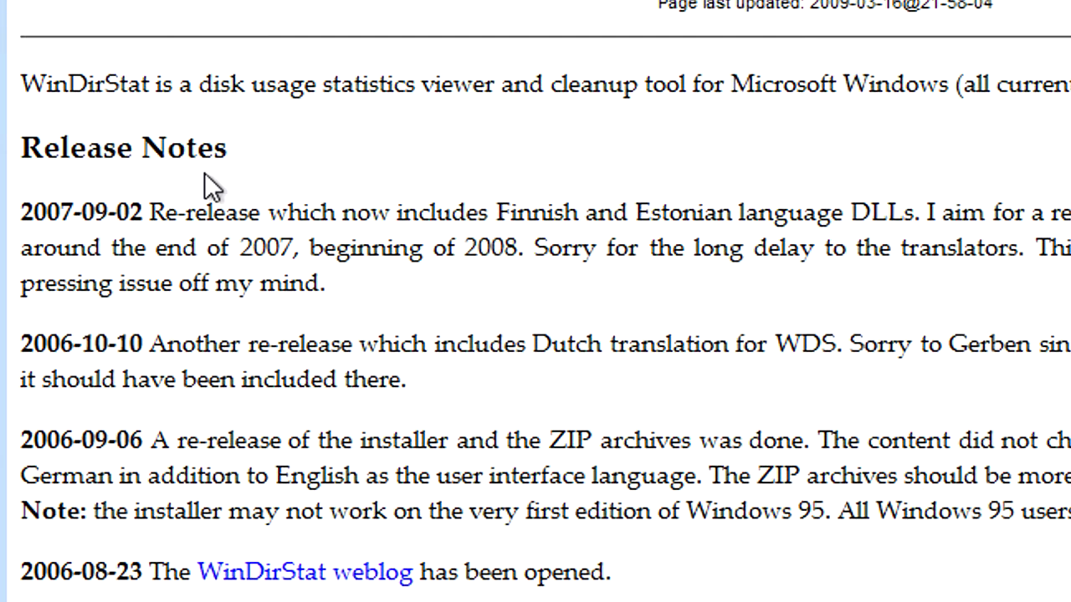
scroll("down", 3)
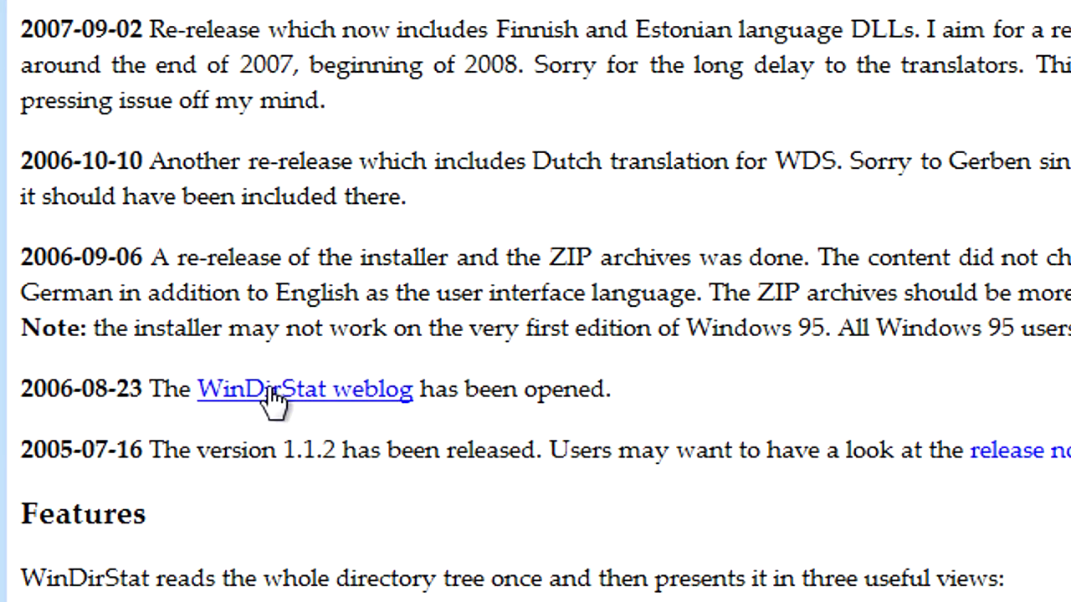
left_click(304, 389)
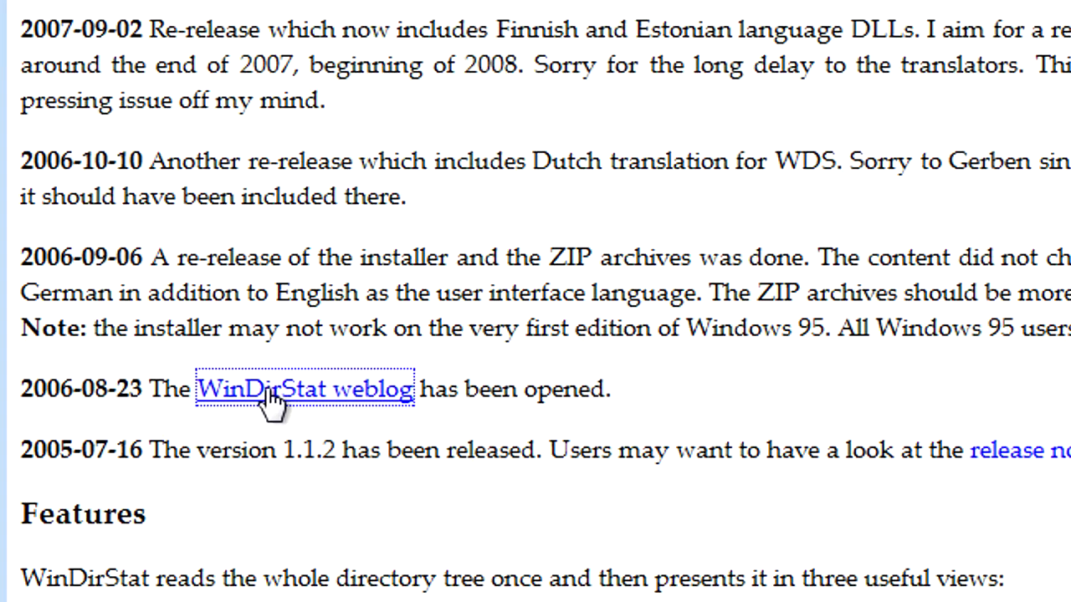
left_click(273, 390)
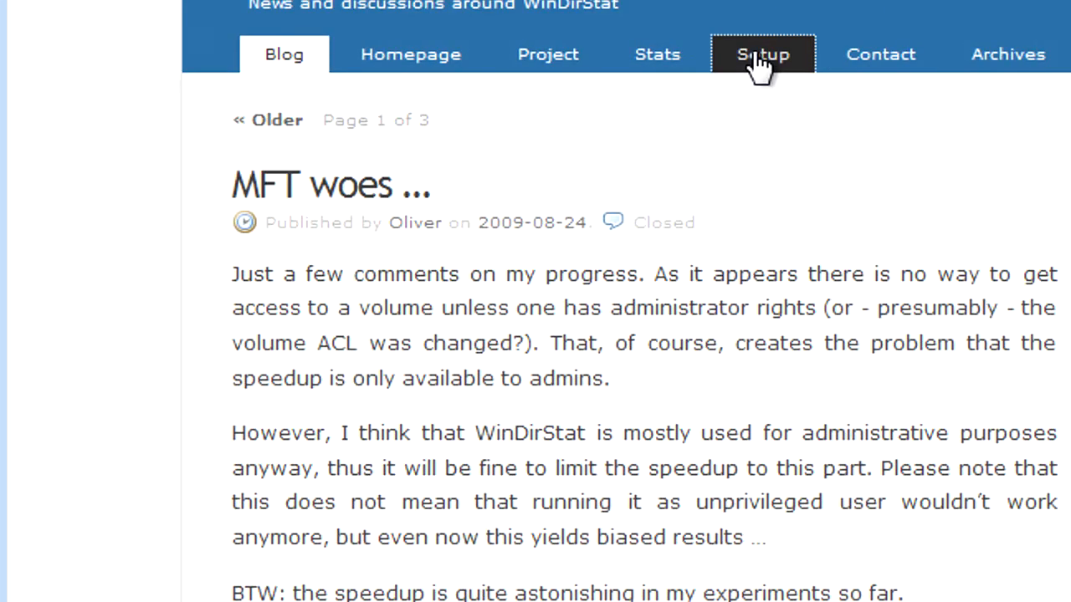
Step: Save windirstat1_1_2_setup.exe to the Desktop and close the Downloads window
left_click(762, 54)
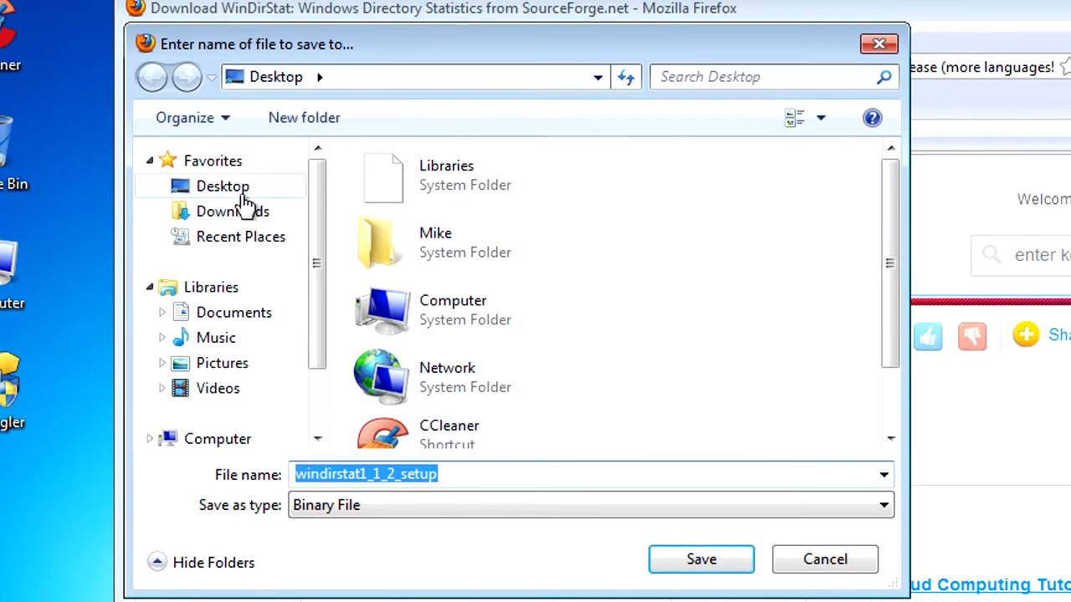
left_click(222, 186)
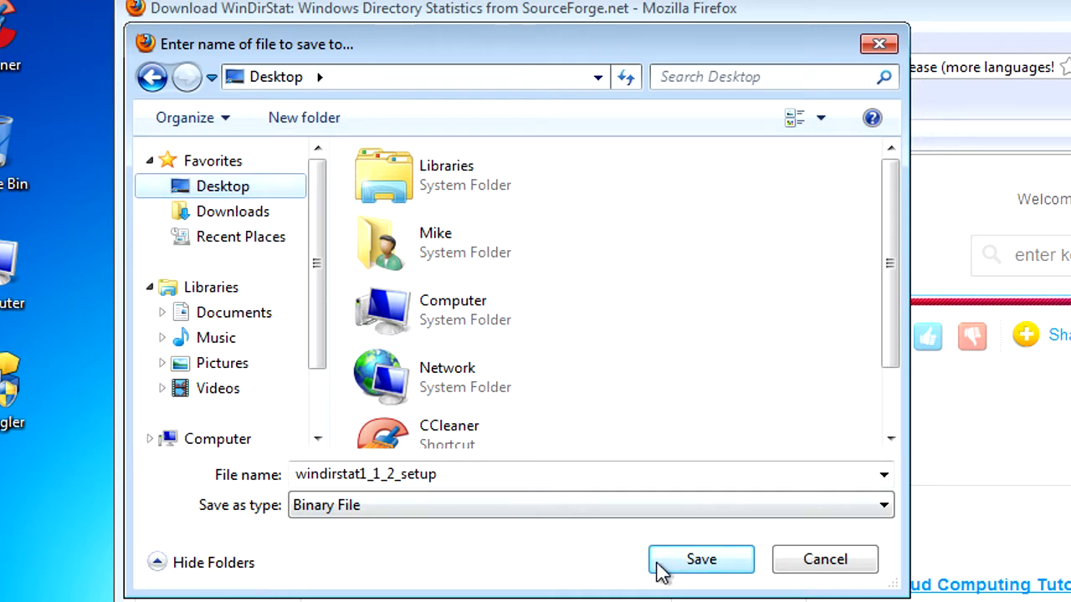
left_click(701, 560)
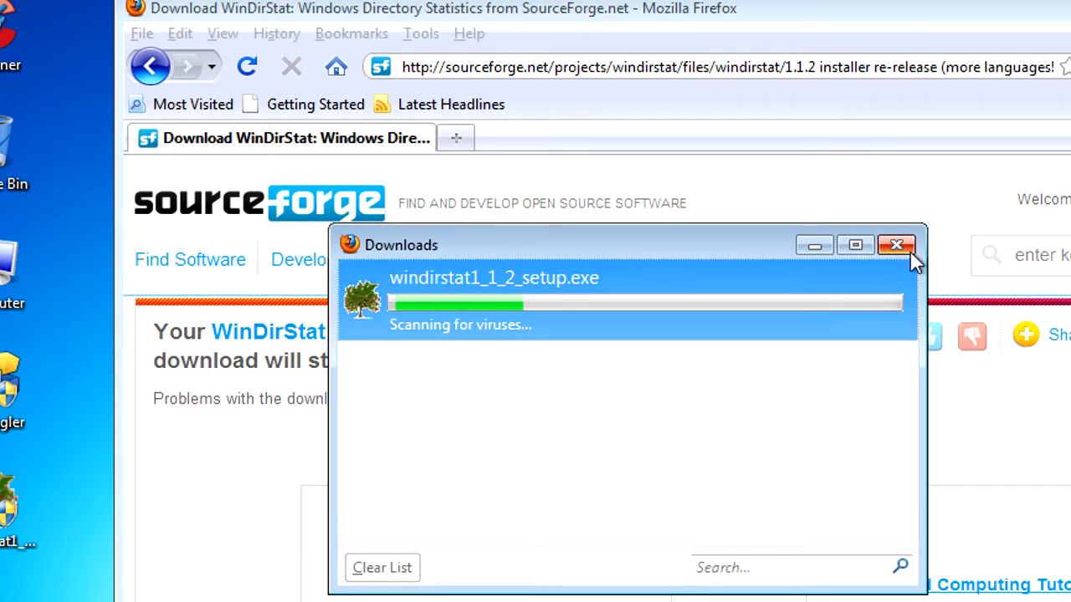
mouse_move(897, 245)
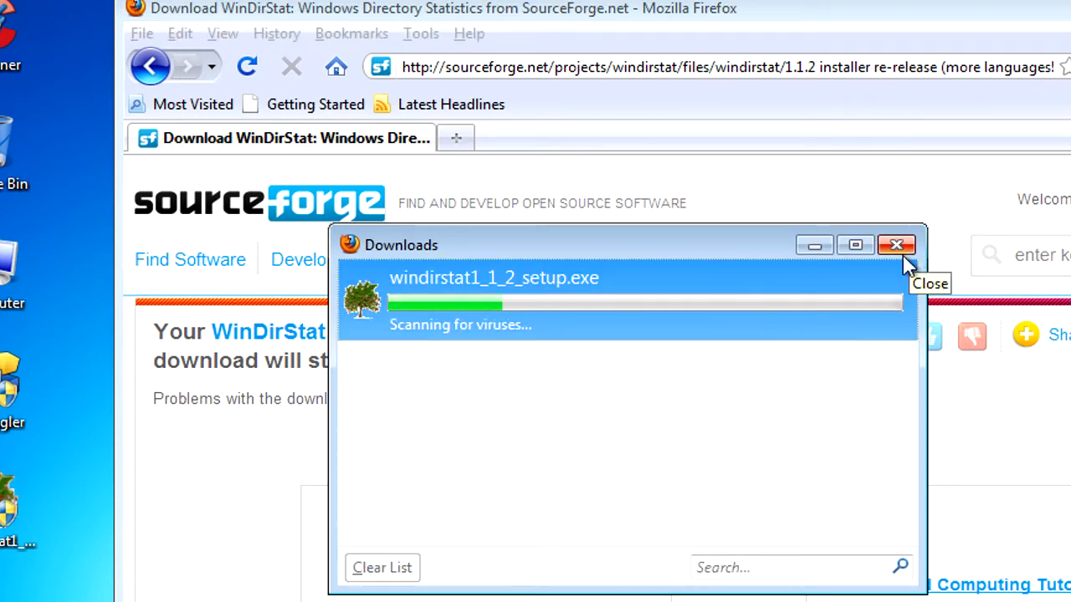
left_click(896, 244)
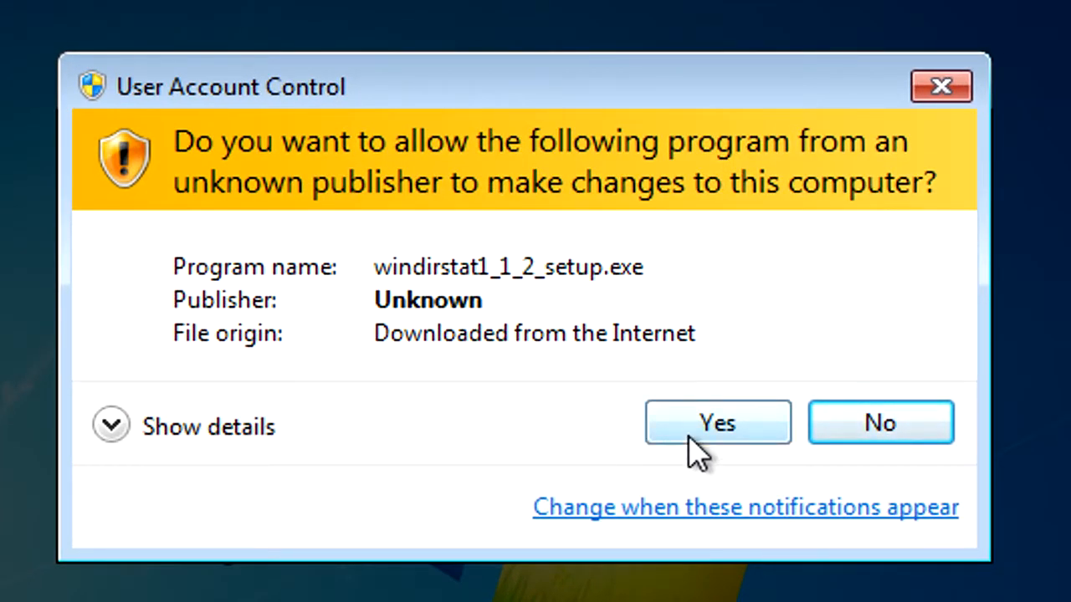
Step: Allow the installer through UAC and accept the license terms
left_click(717, 422)
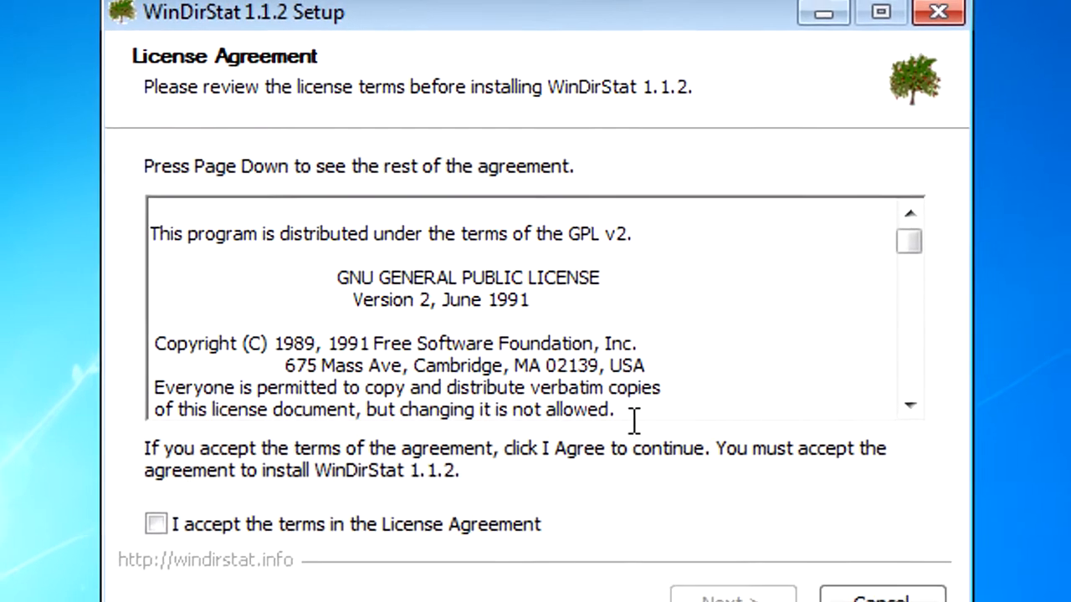
left_click(203, 486)
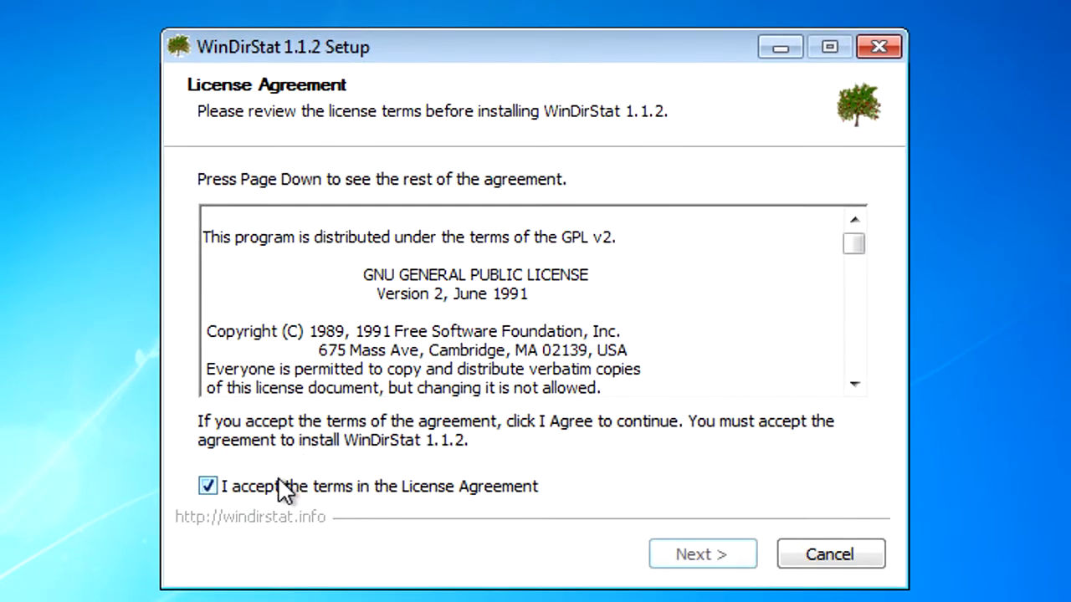
left_click(703, 553)
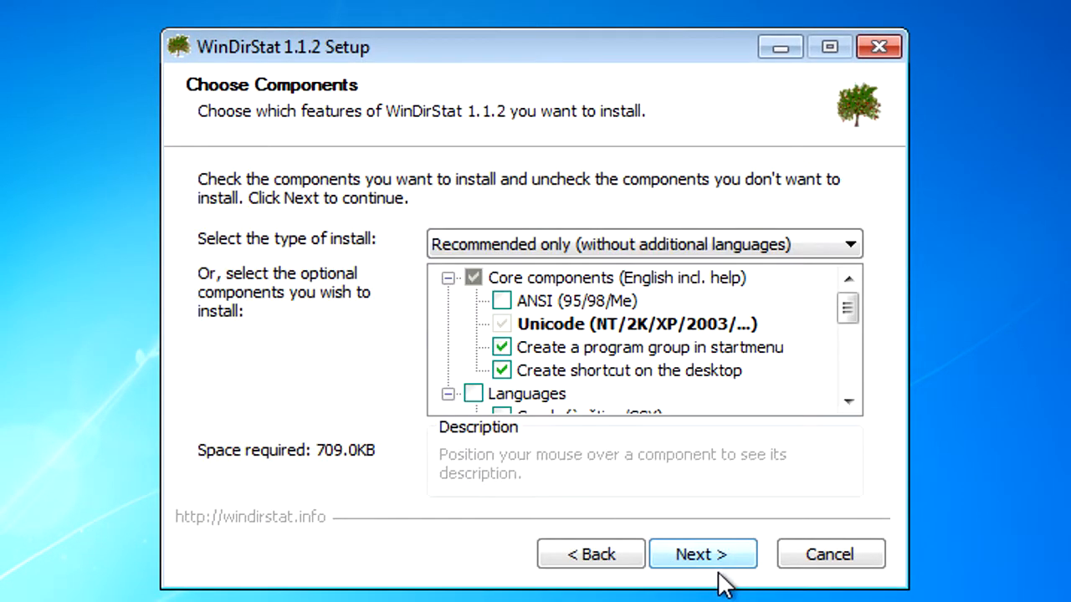
Step: Choose the 'Recommended only (all additional languages)' install type and continue
left_click(502, 347)
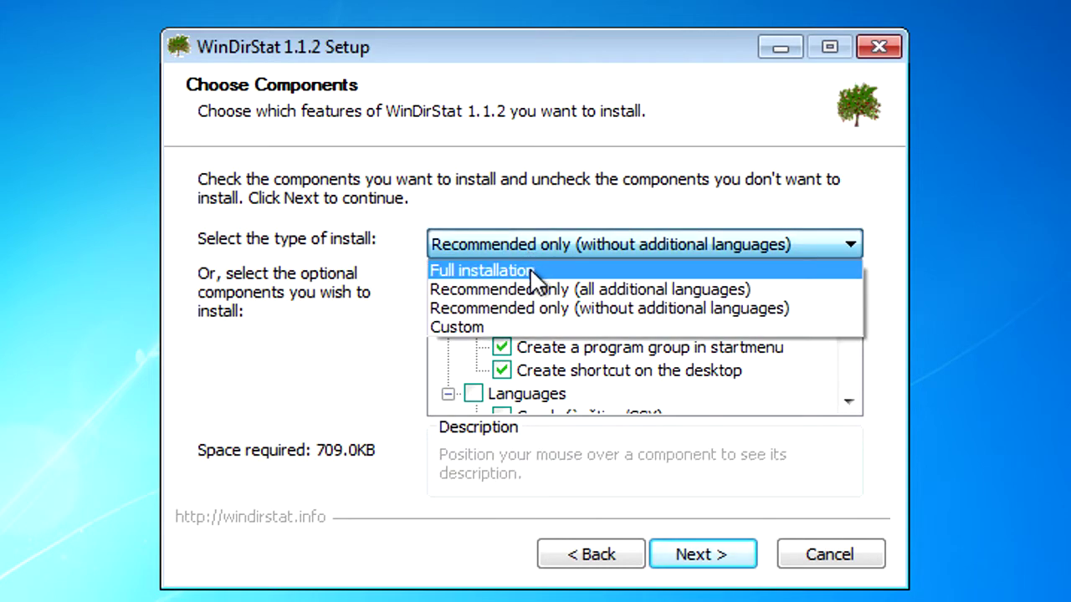
left_click(481, 270)
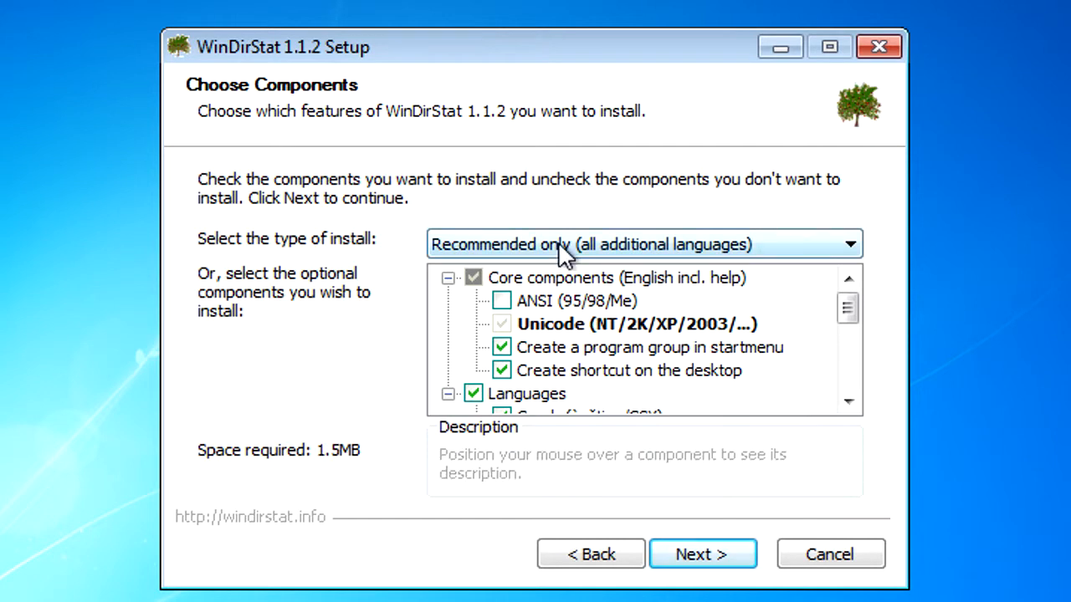
left_click(643, 243)
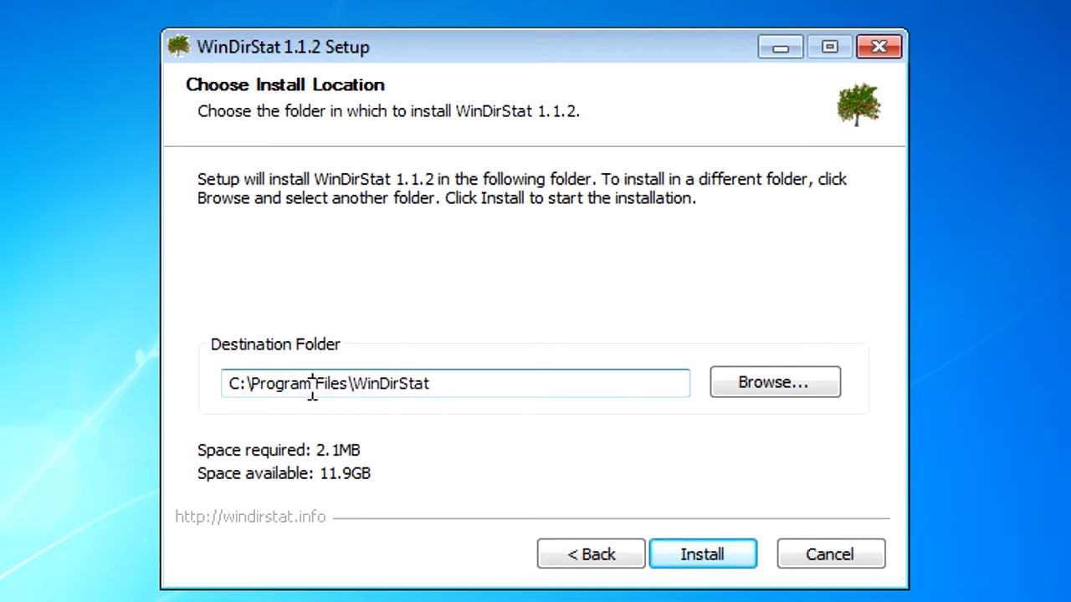
mouse_move(458, 392)
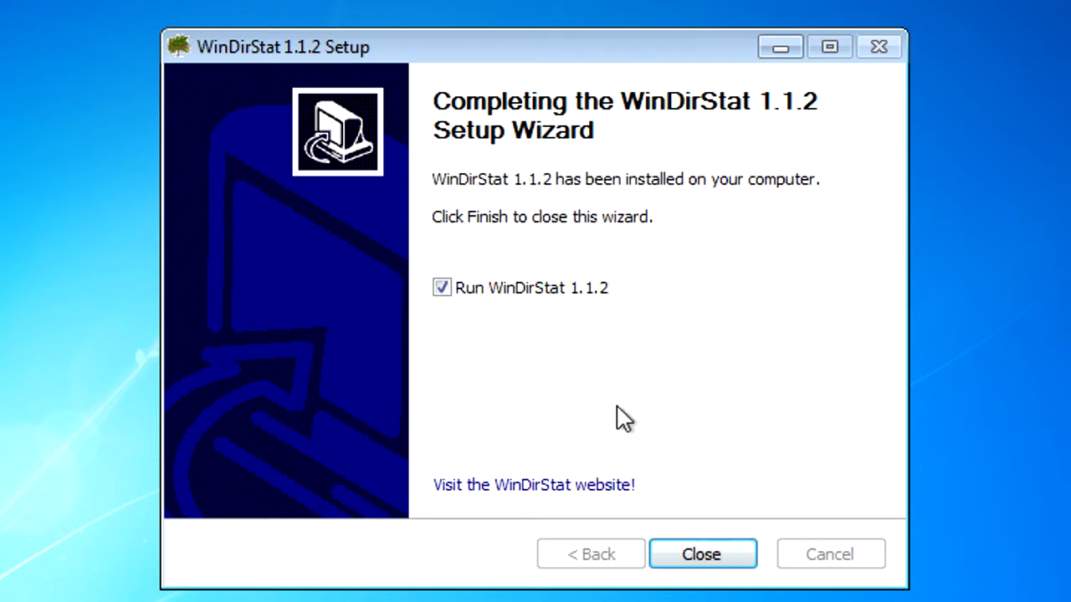
mouse_move(505, 297)
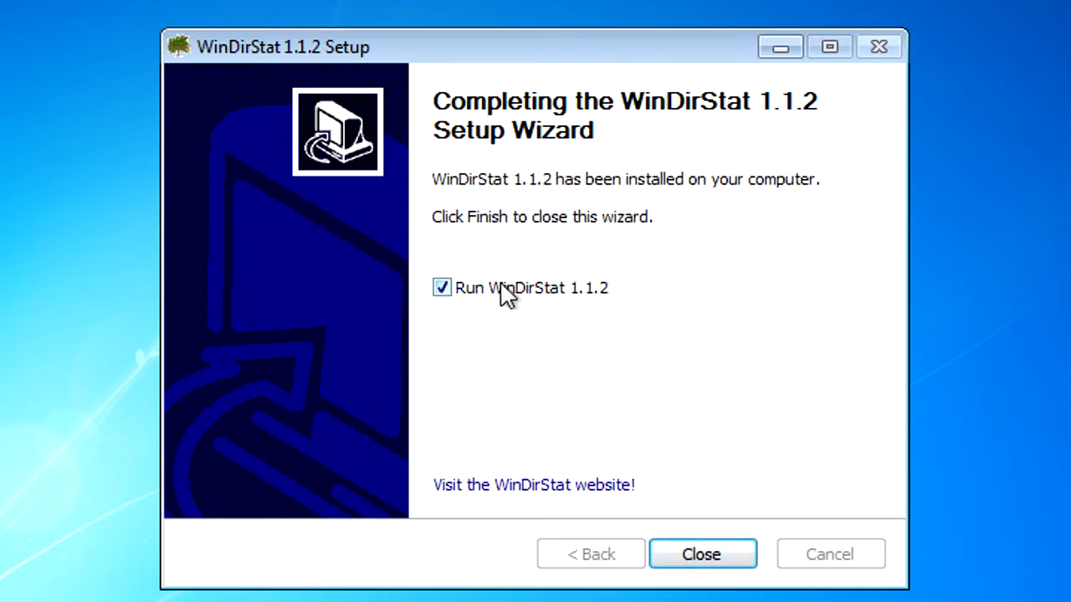
mouse_move(557, 322)
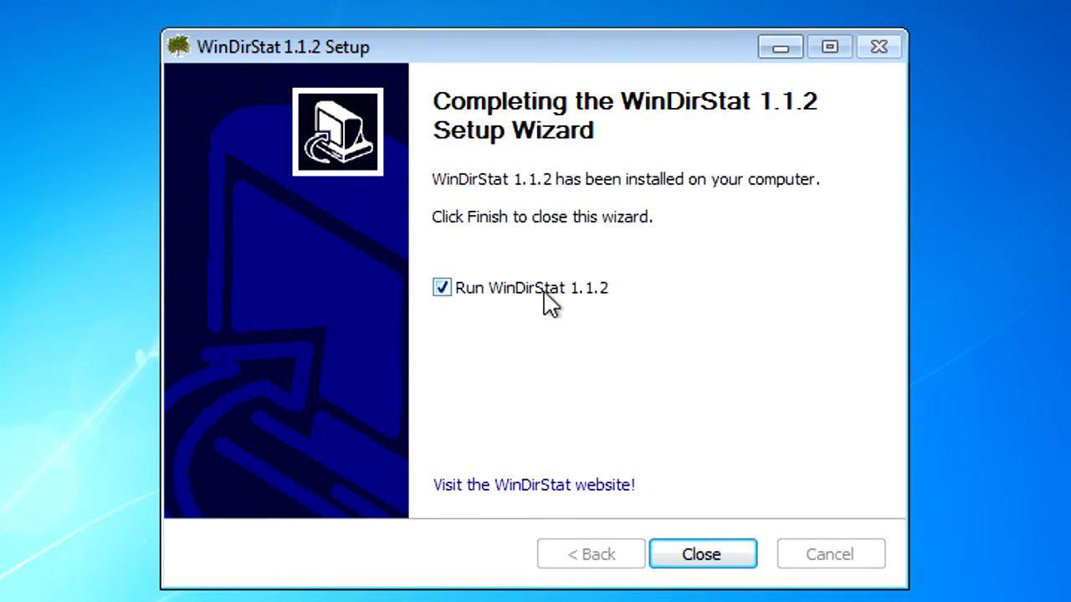
mouse_move(673, 561)
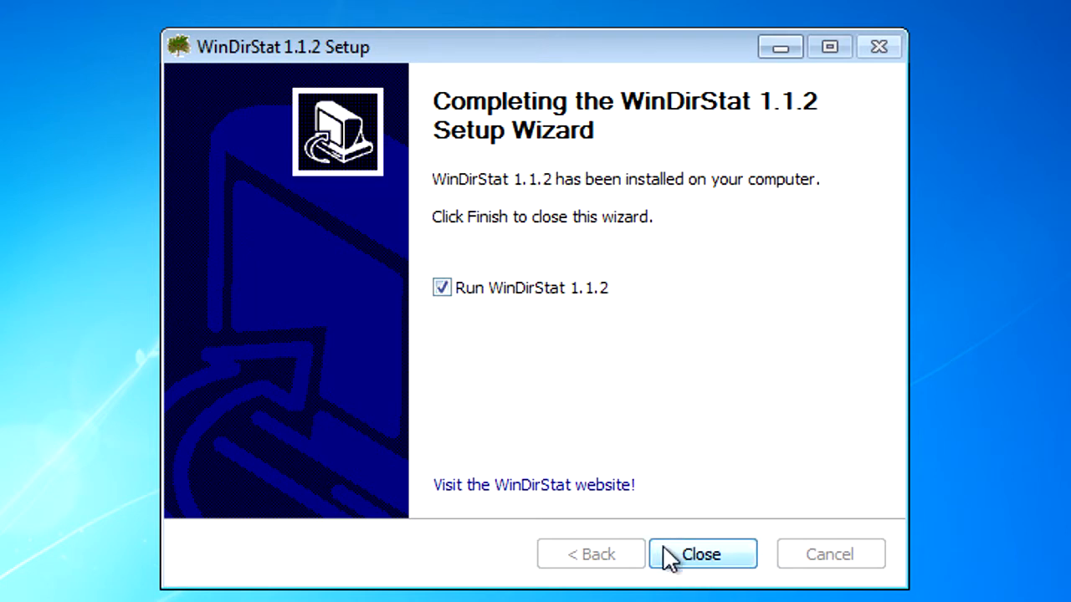
Step: Close the WinDirStat 1.1.2 setup wizard with 'Run WinDirStat' left checked
left_click(703, 553)
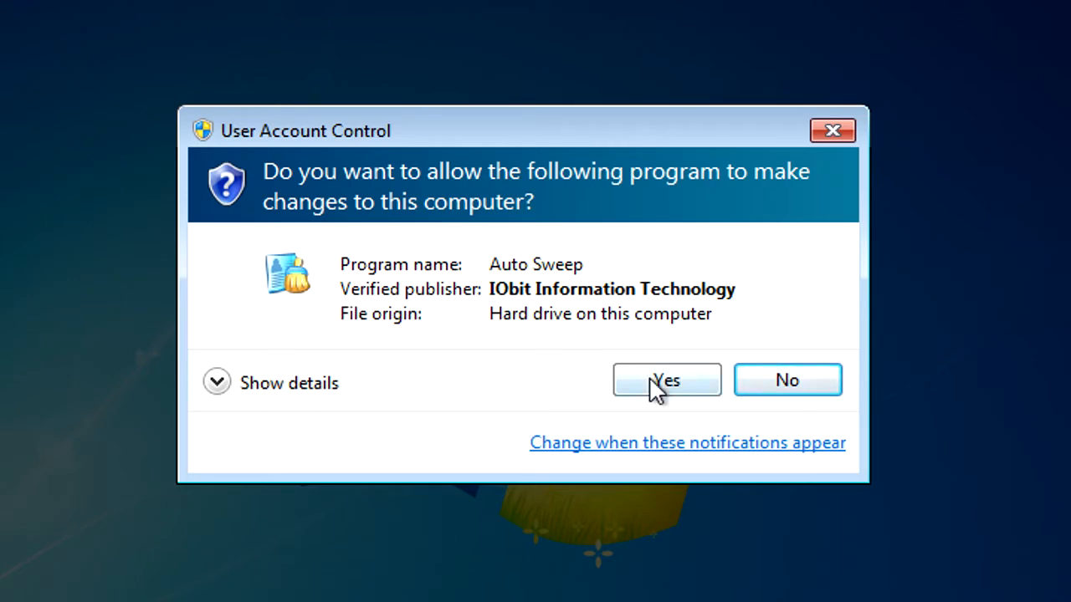
Step: Approve the UAC prompt and start scanning only the C: drive
left_click(666, 379)
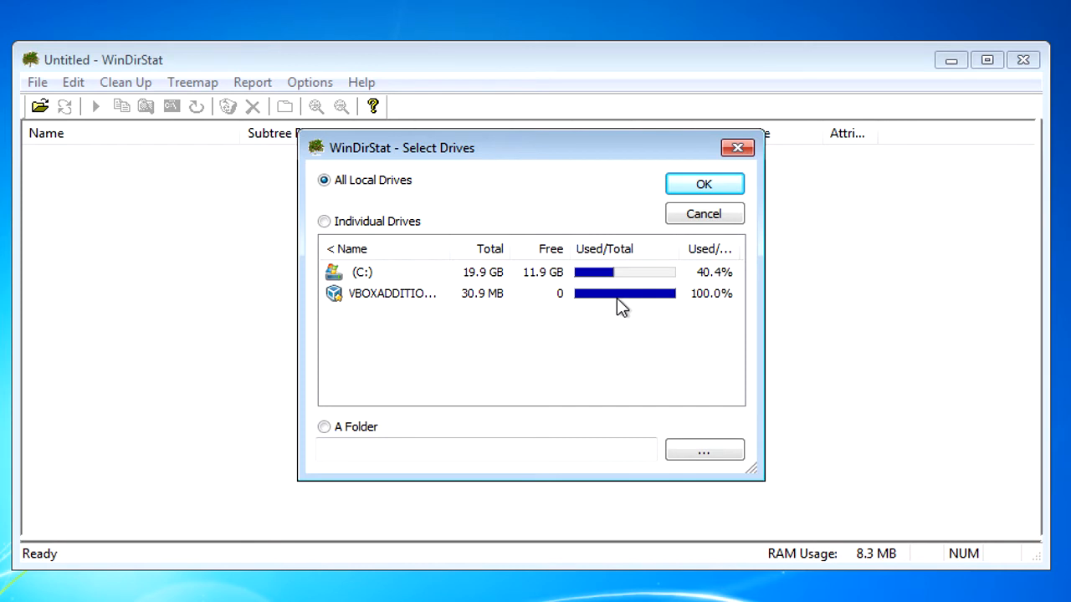
left_click(362, 272)
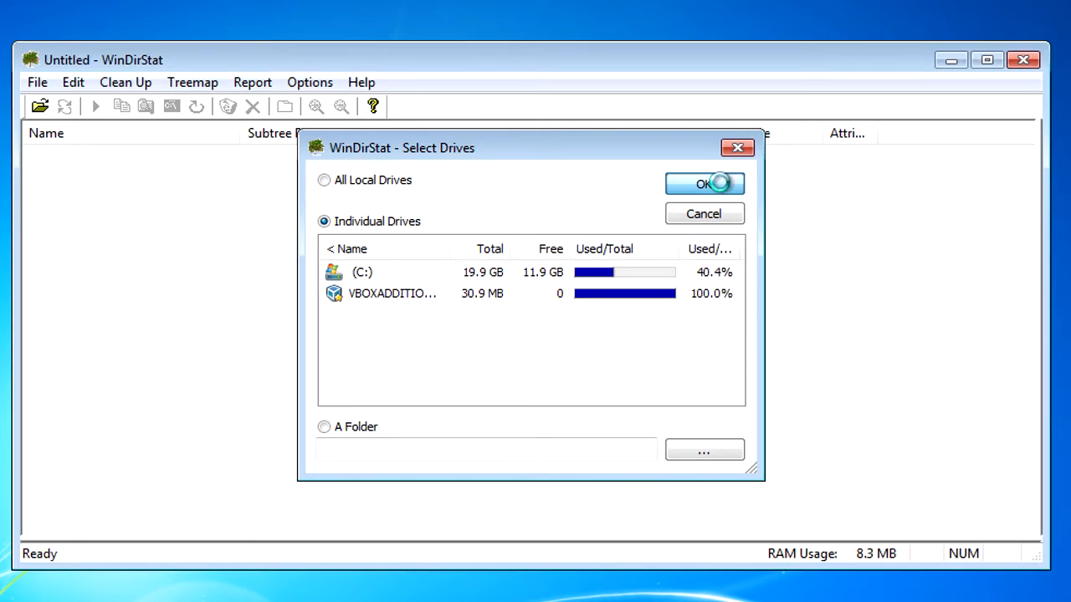
left_click(704, 184)
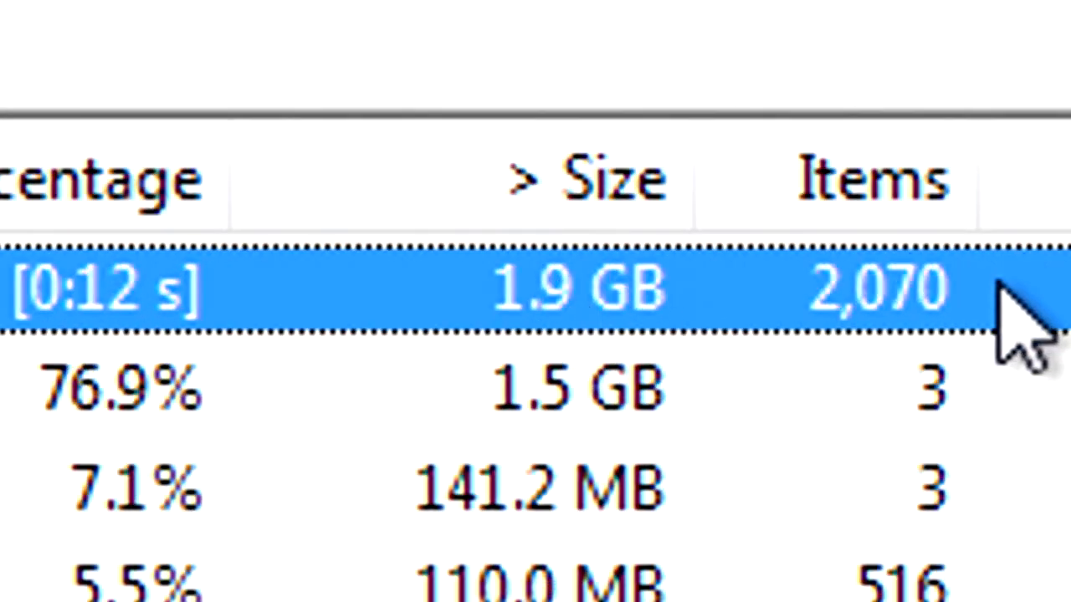
Step: Scroll the finished C: scan results, showing Windows largest at 6.0 GB
scroll("right", 3)
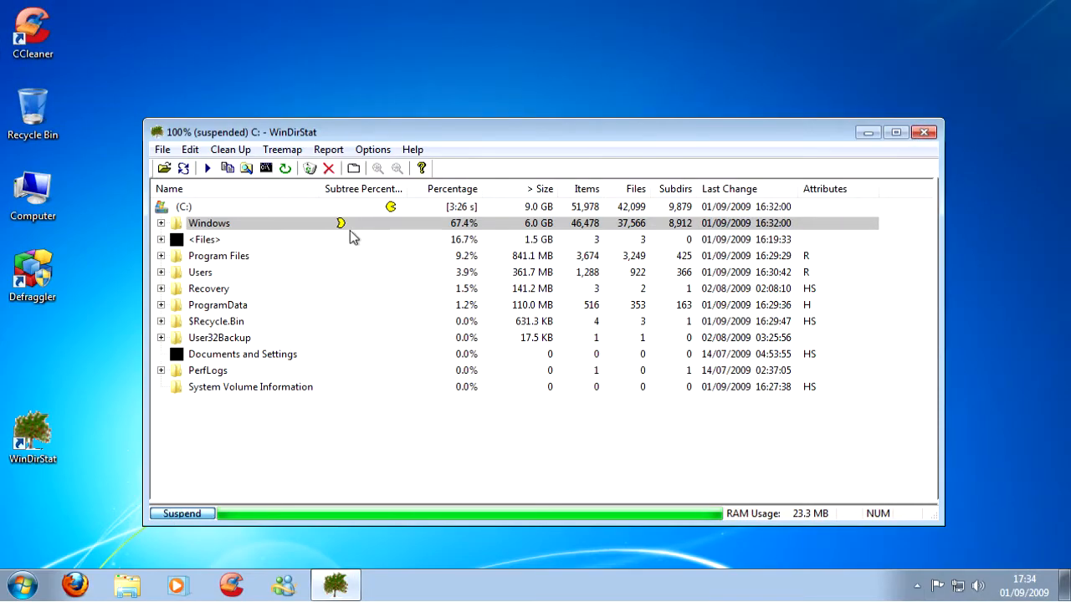
Step: Expand Users, the user profile and Downloads, then select installers like dfsetup113.exe
left_click(218, 255)
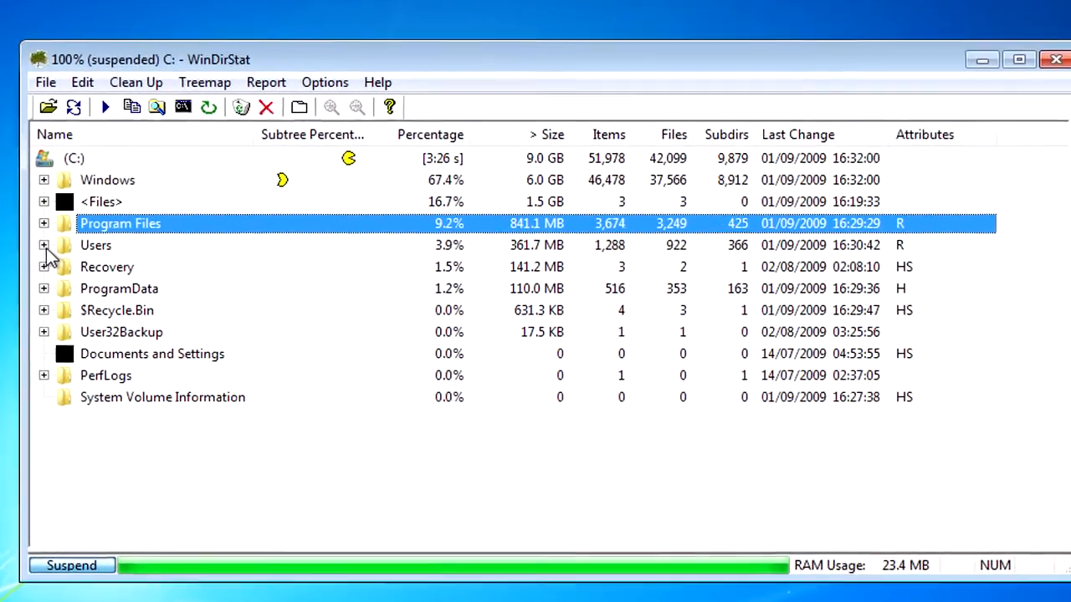
left_click(95, 245)
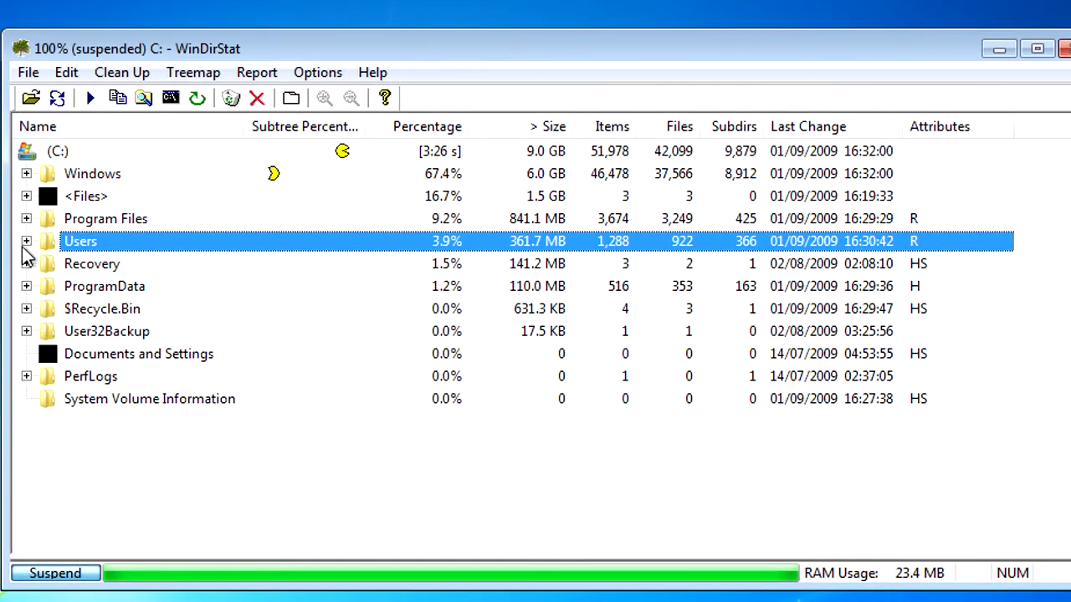
left_click(26, 241)
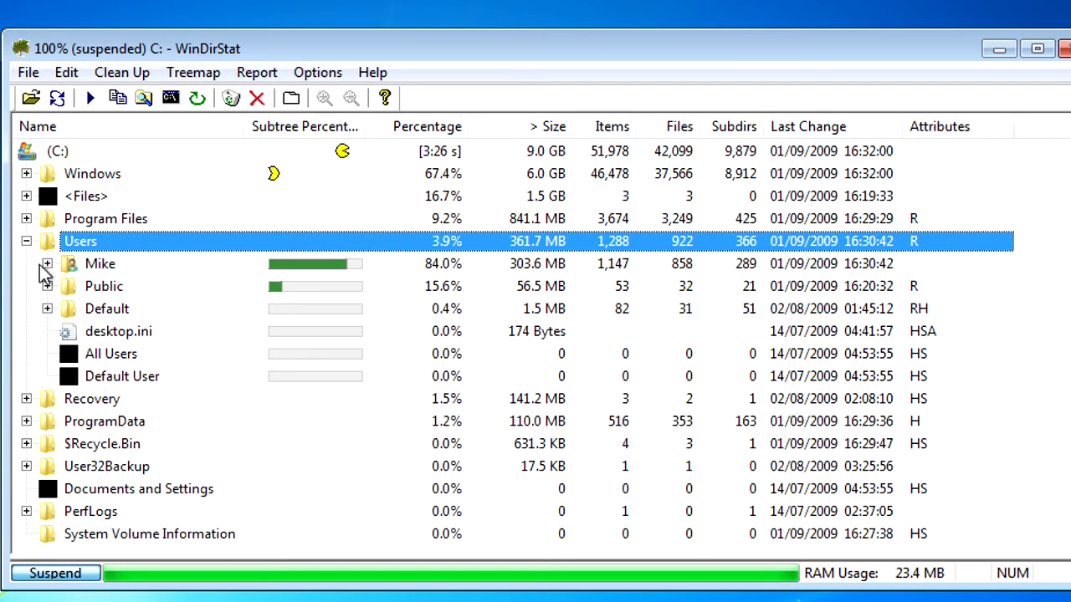
left_click(48, 263)
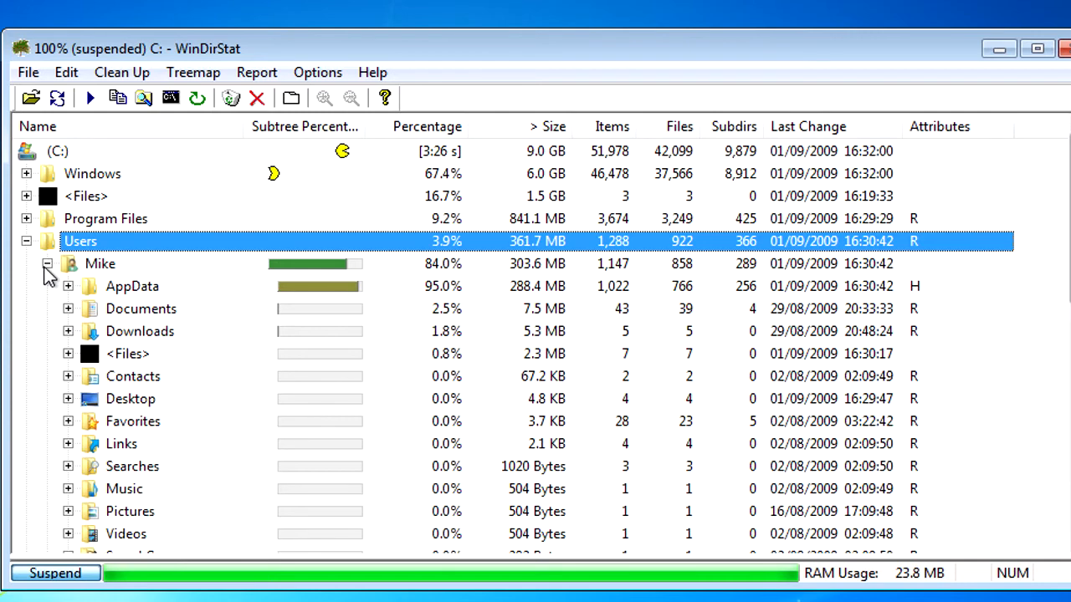
left_click(99, 263)
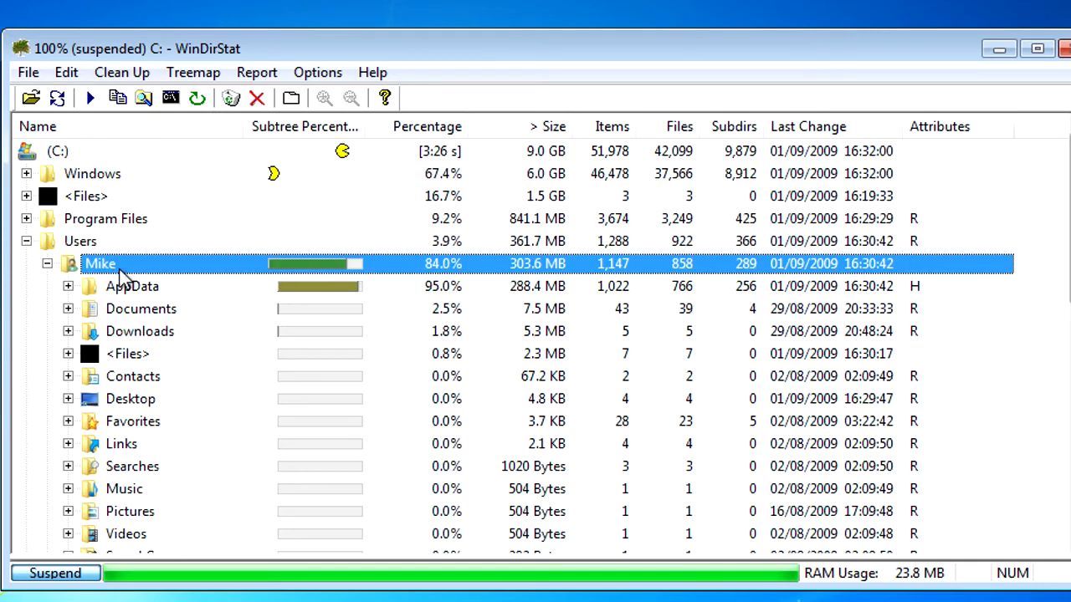
left_click(140, 308)
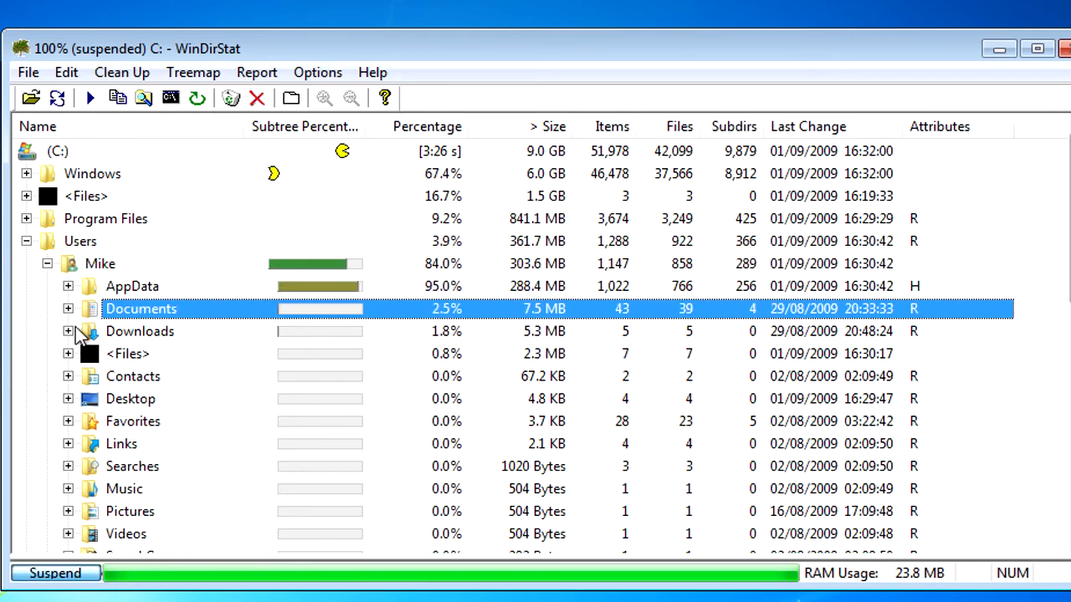
left_click(140, 331)
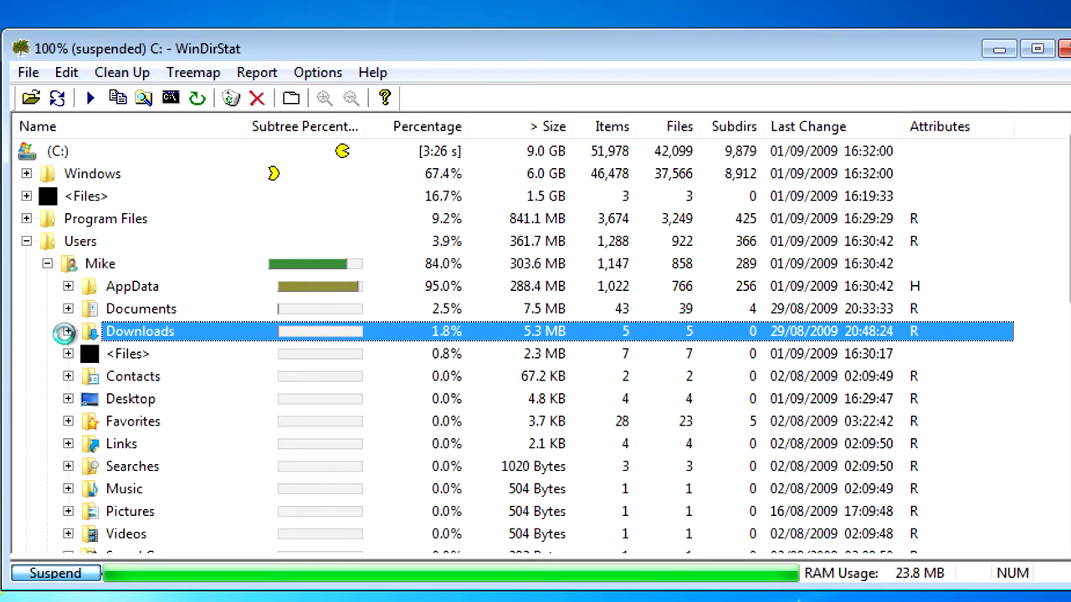
left_click(67, 331)
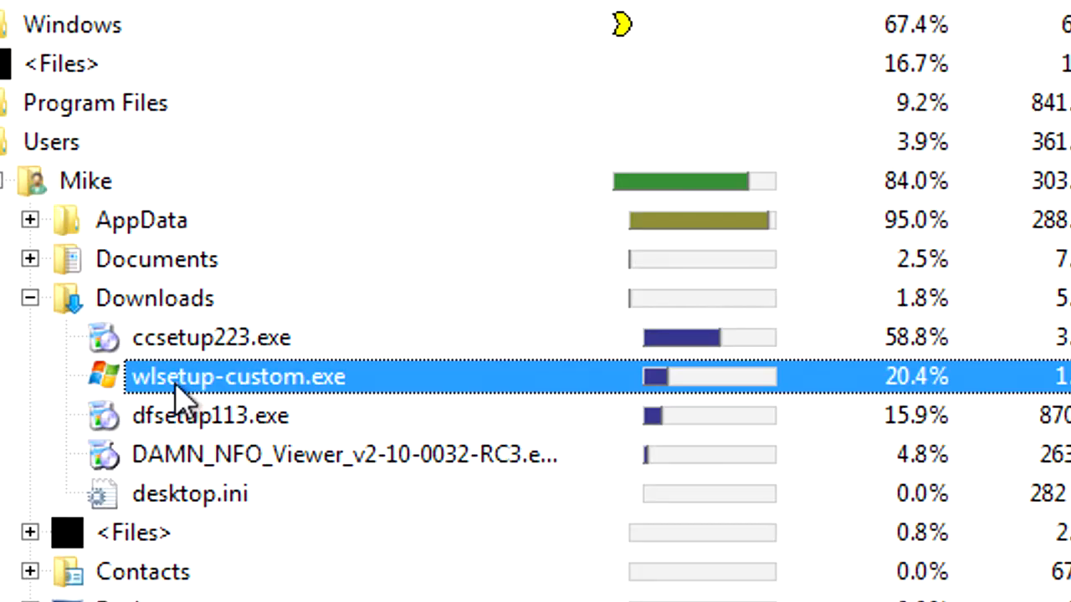
left_click(343, 455)
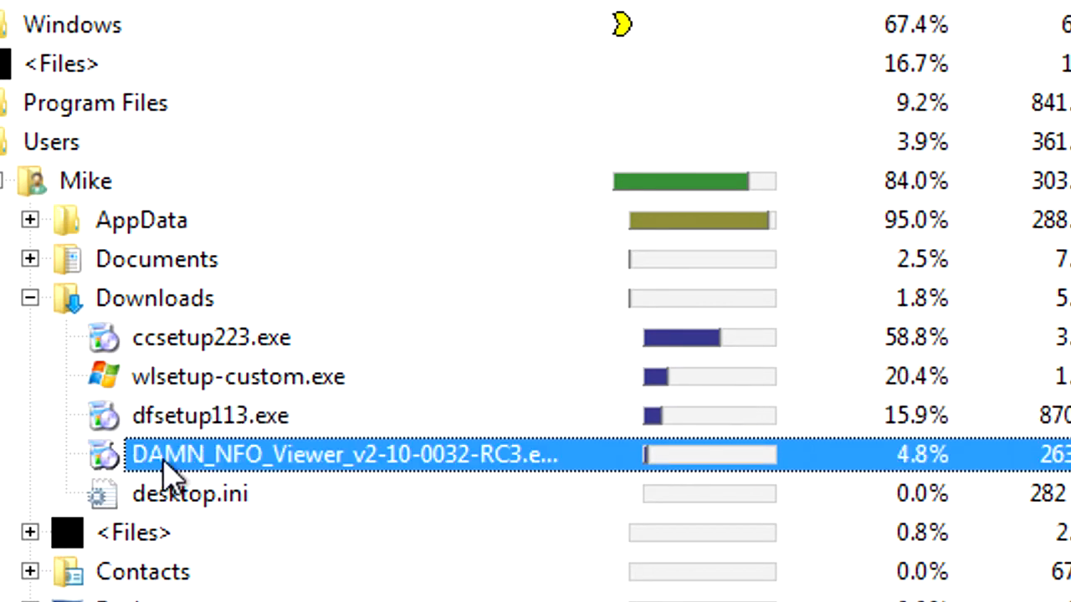
left_click(211, 414)
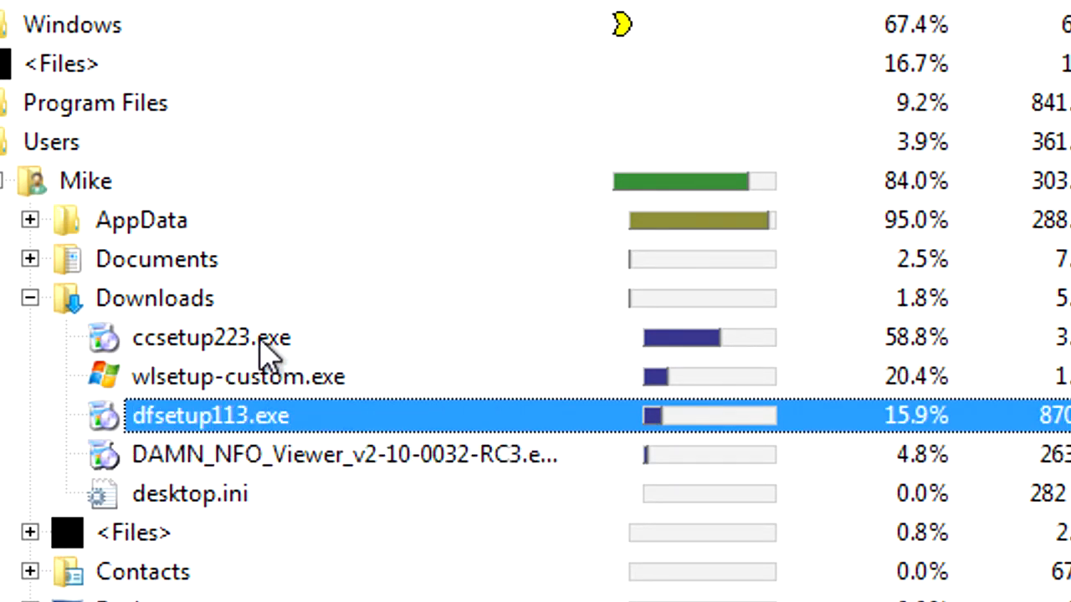
Step: Permanently delete ccsetup223.exe from Downloads via its context menu, confirming Yes
right_click(212, 338)
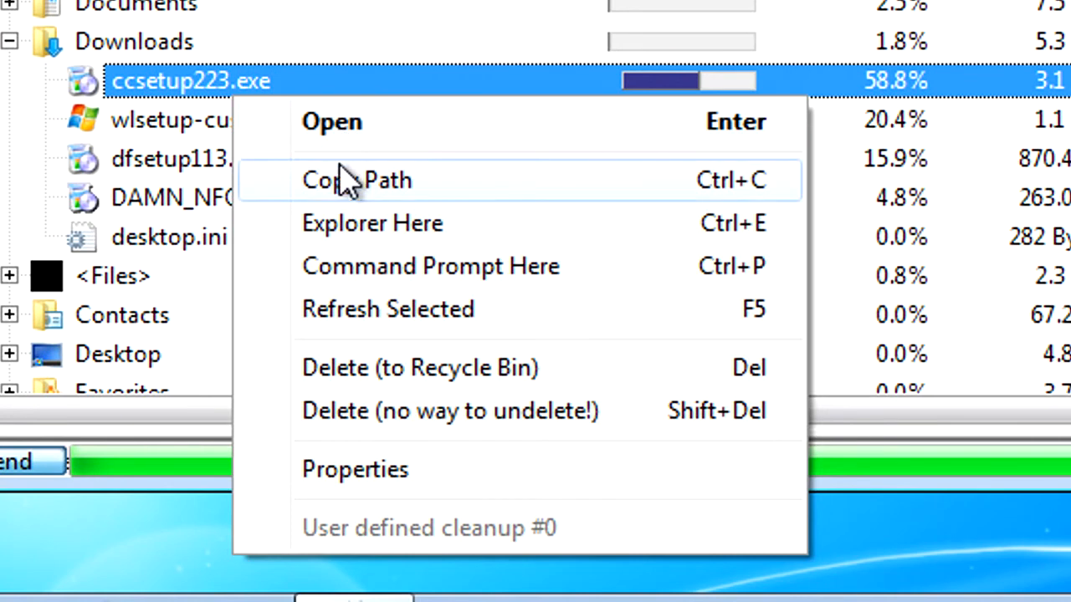
mouse_move(371, 341)
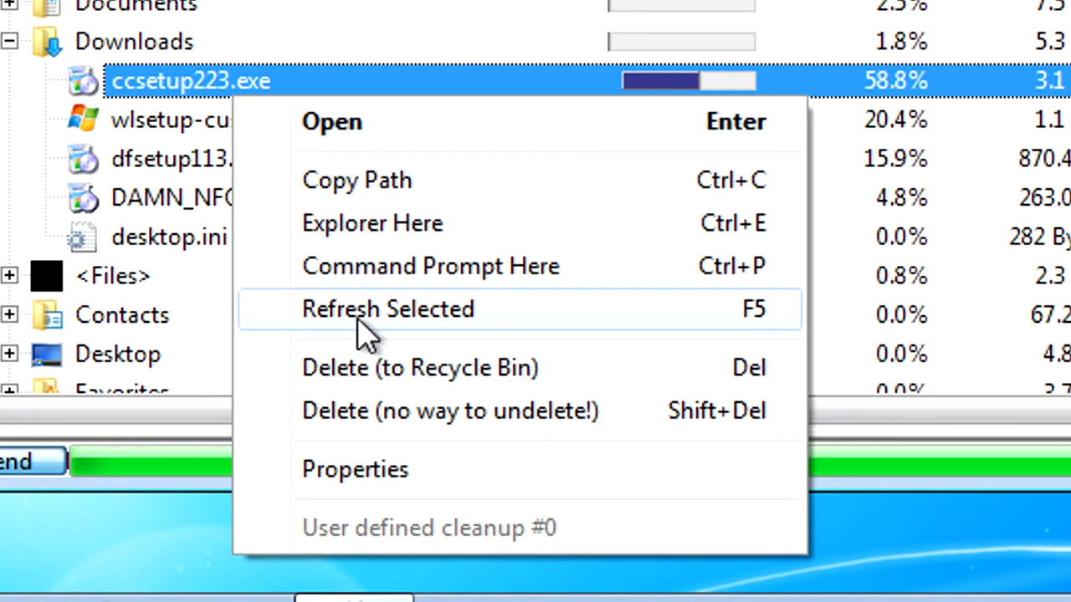
mouse_move(372, 241)
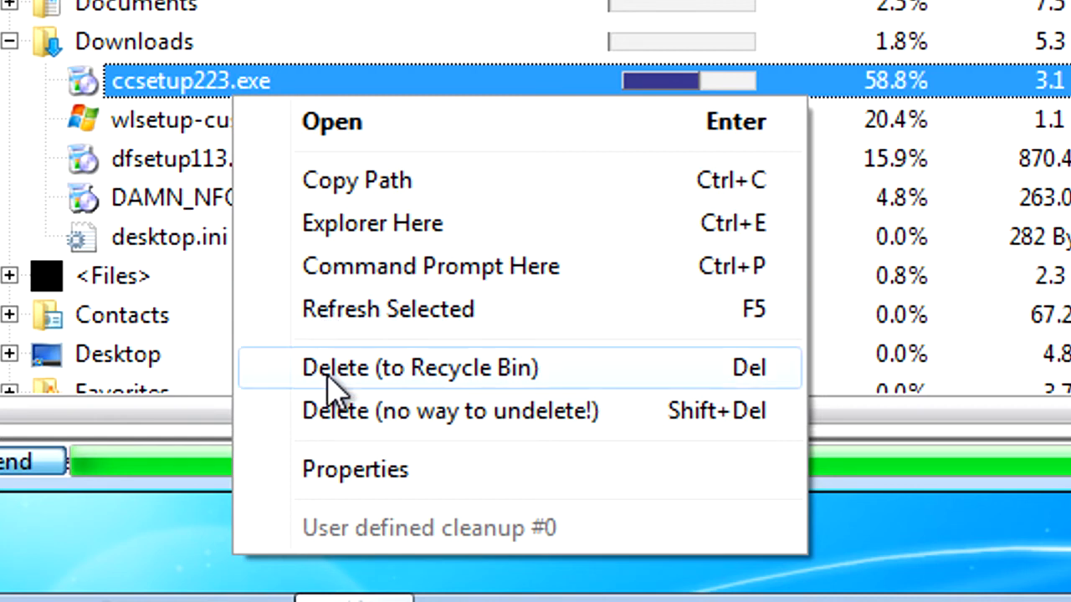
mouse_move(393, 418)
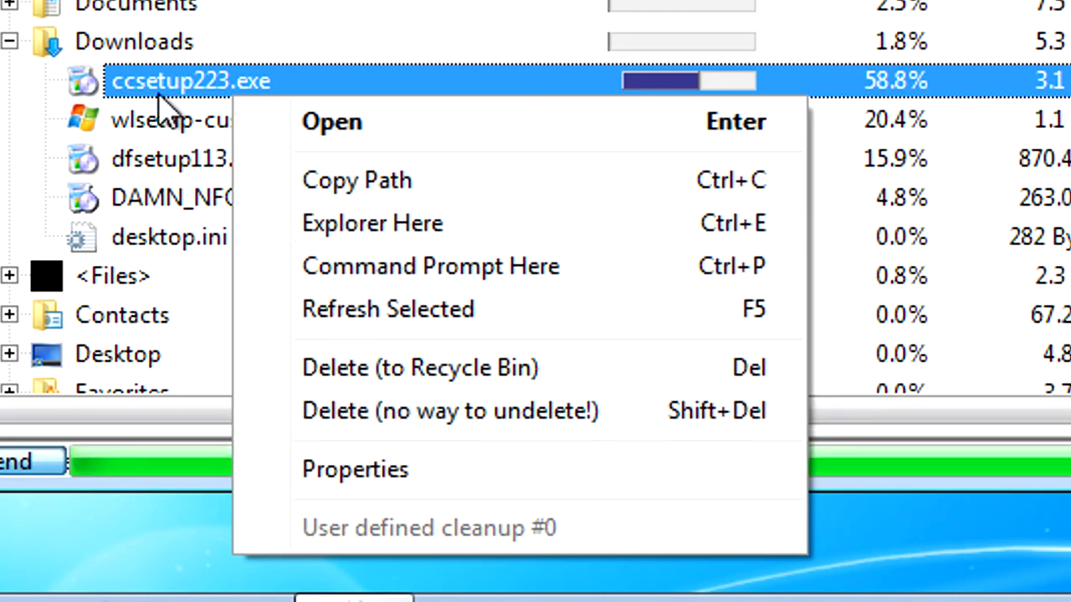
mouse_move(359, 423)
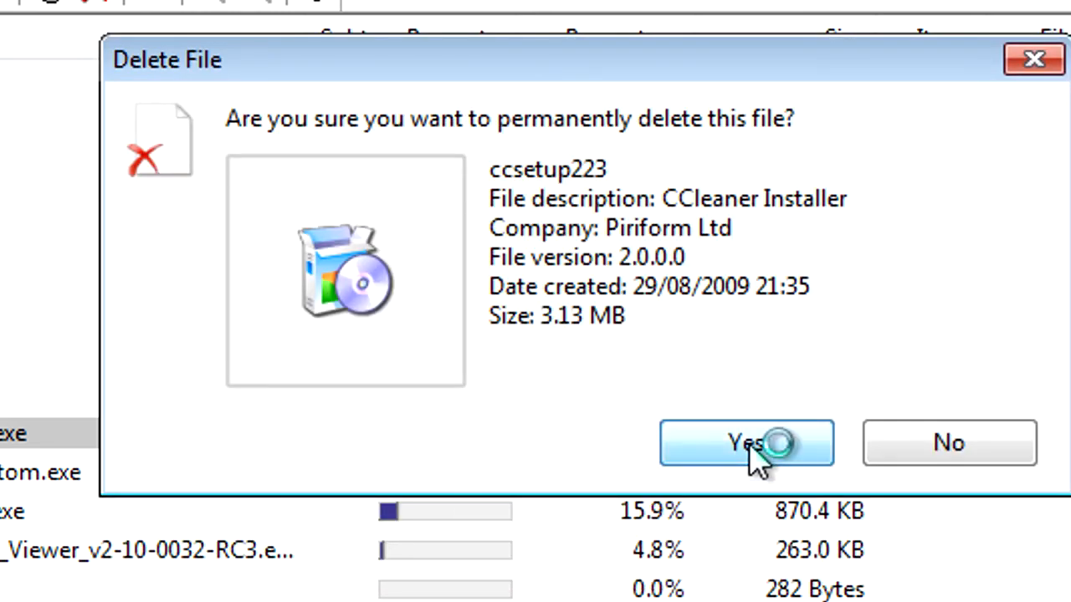
left_click(758, 444)
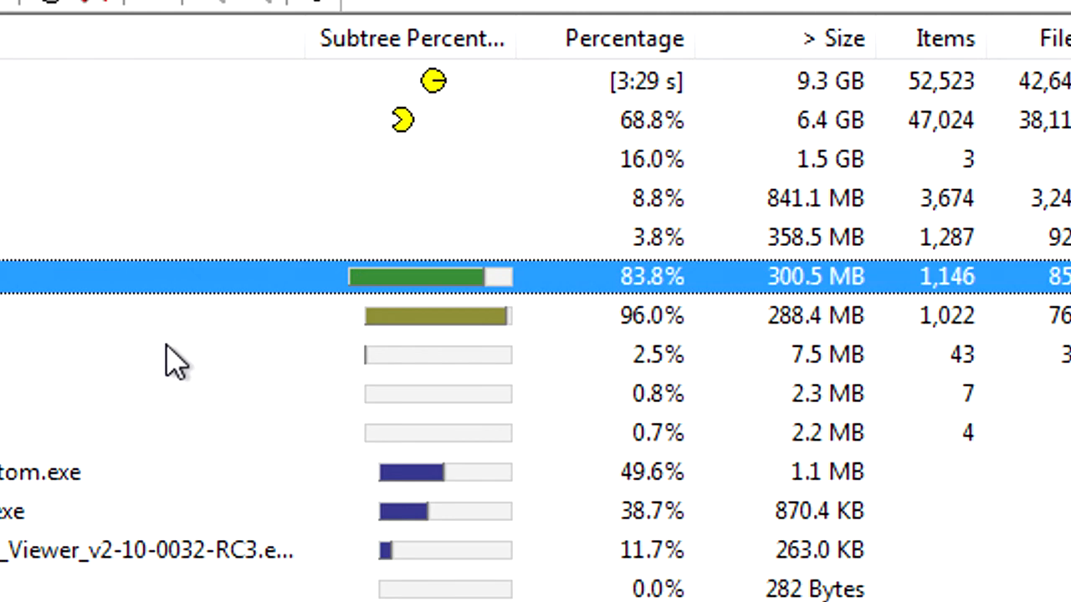